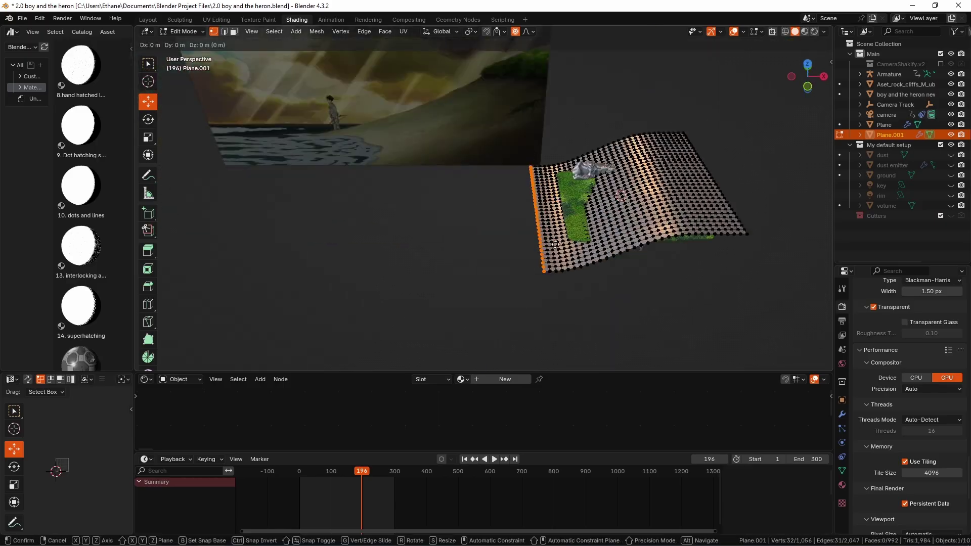
Leave Edit Mode on the Plane.001 slope mesh and return to Object Mode.
key(Tab)
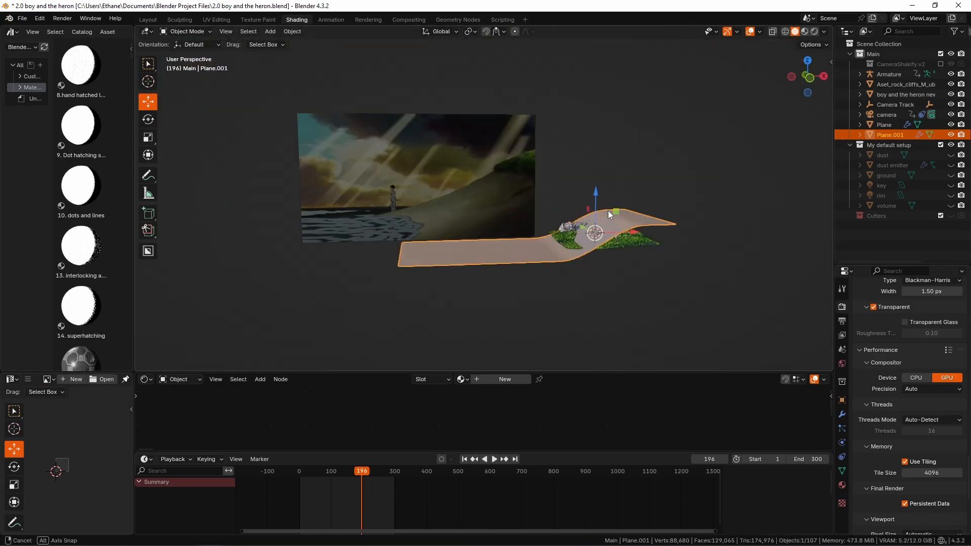
key(Tab)
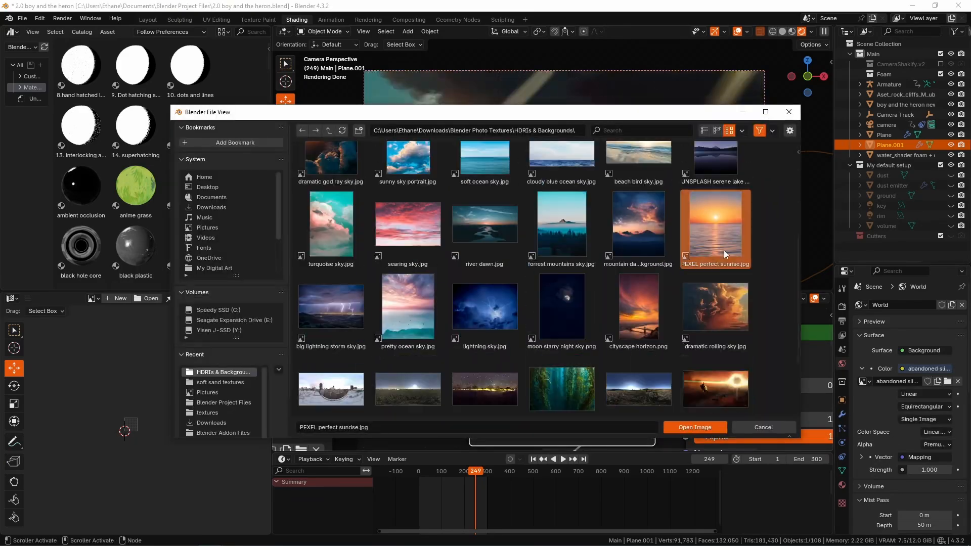
Pick a sky photo from the HDRIs & Backgrounds folder as the world Color image.
click(694, 427)
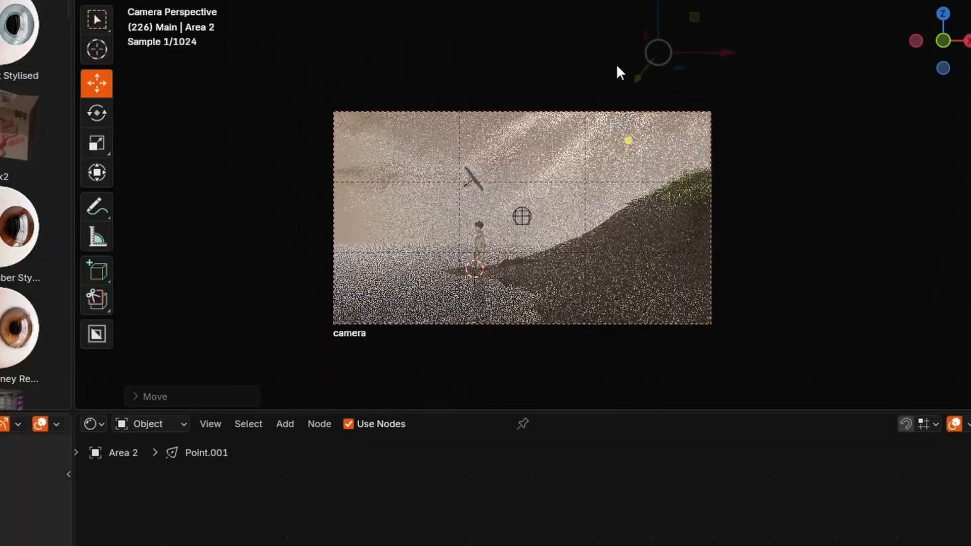
Select the Area light in the camera view to reposition it near the character.
click(96, 111)
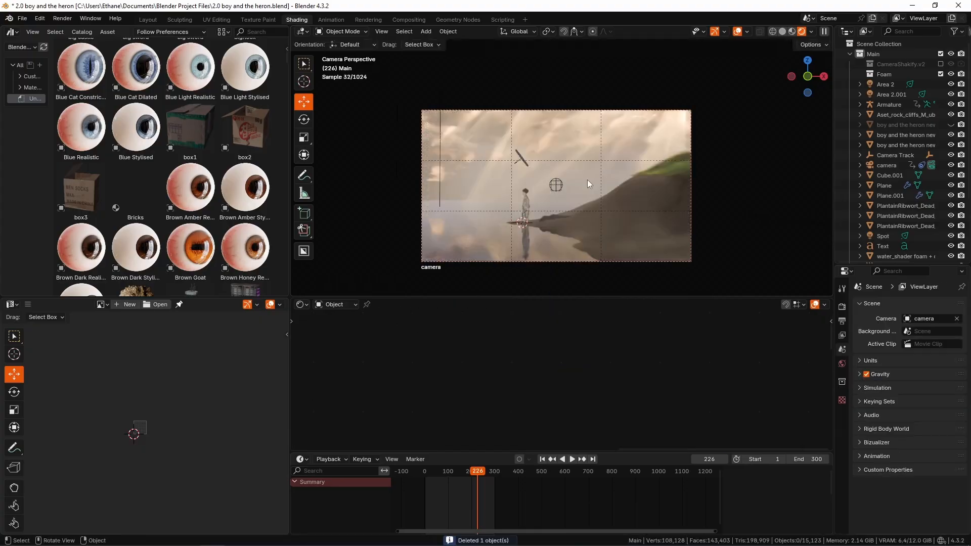
Add a new mesh plane to the scene and give it its own Material.003.
click(893, 104)
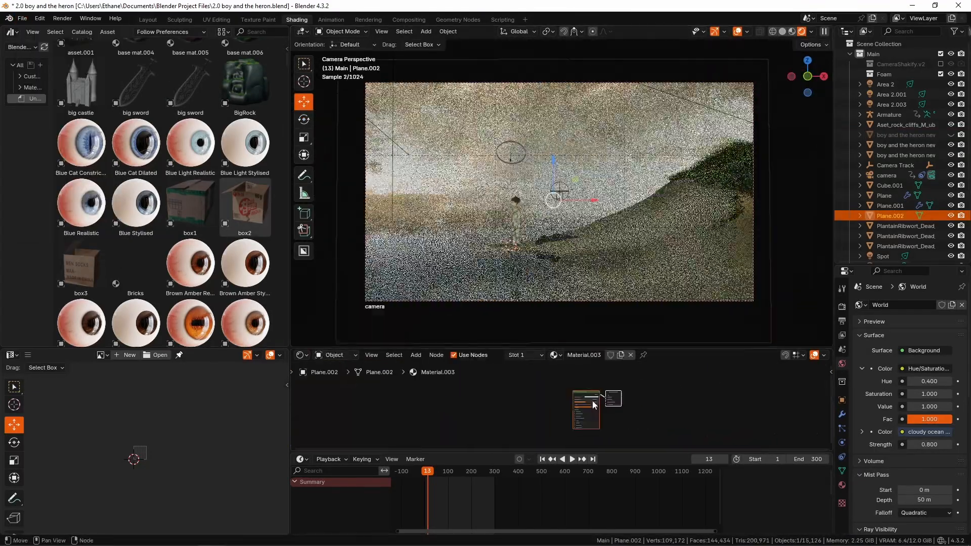
Adjust Plane.002's material nodes in the Shader Editor while watching the render.
click(568, 411)
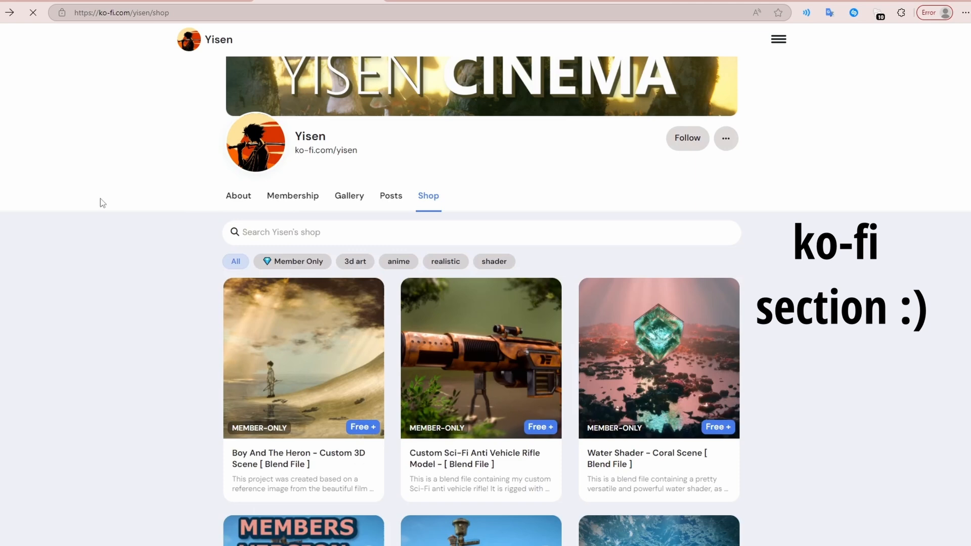
Scroll the Ko-fi shop page down to the Boy And The Heron scene file card.
scroll(down, 3)
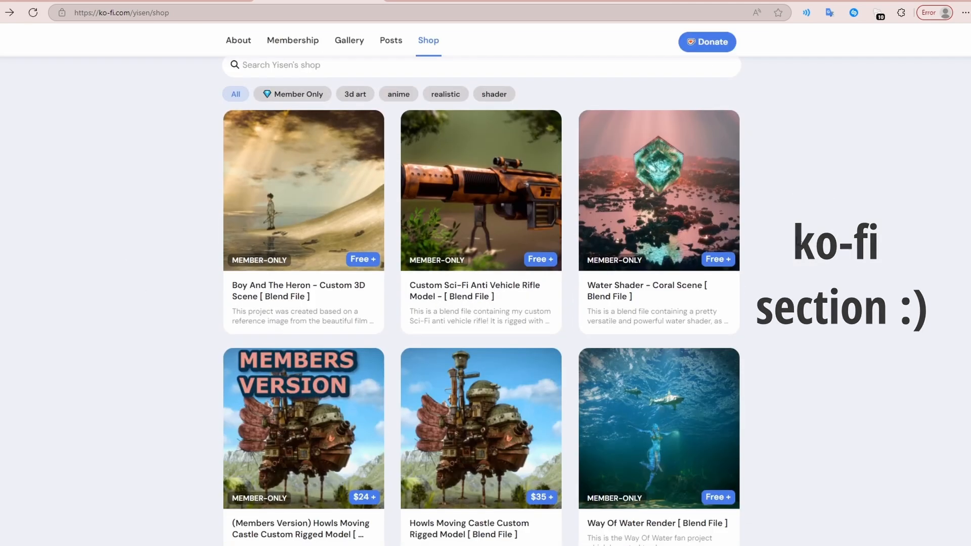
scroll(down, 3)
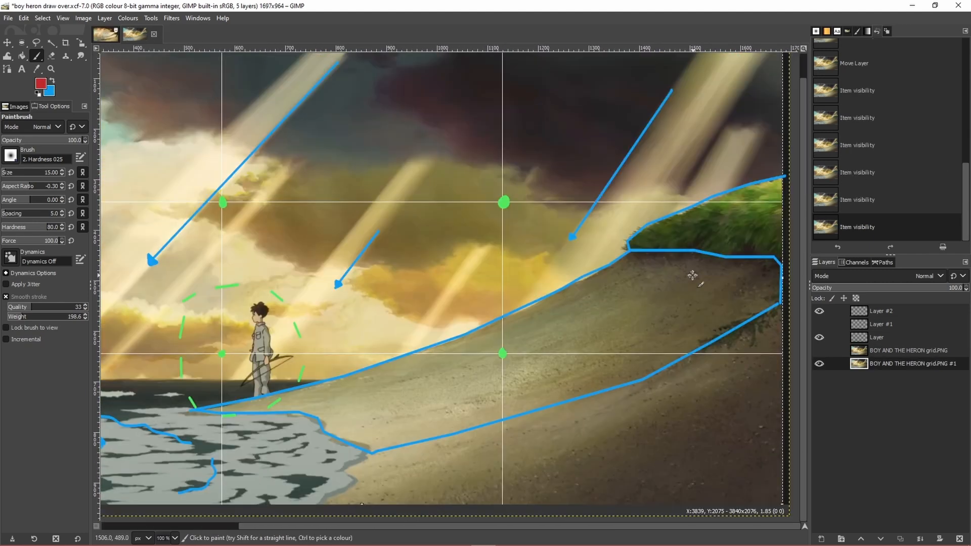
mouse_move(359, 402)
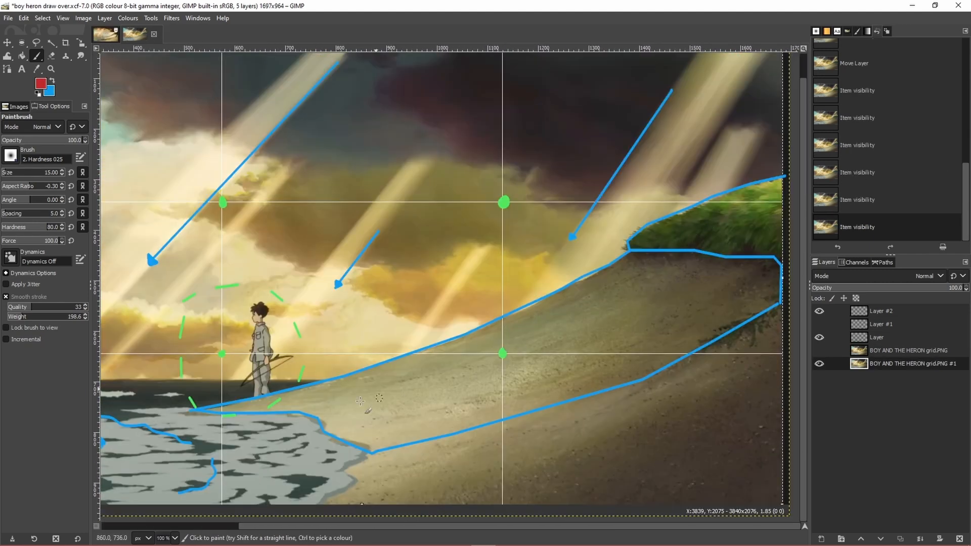